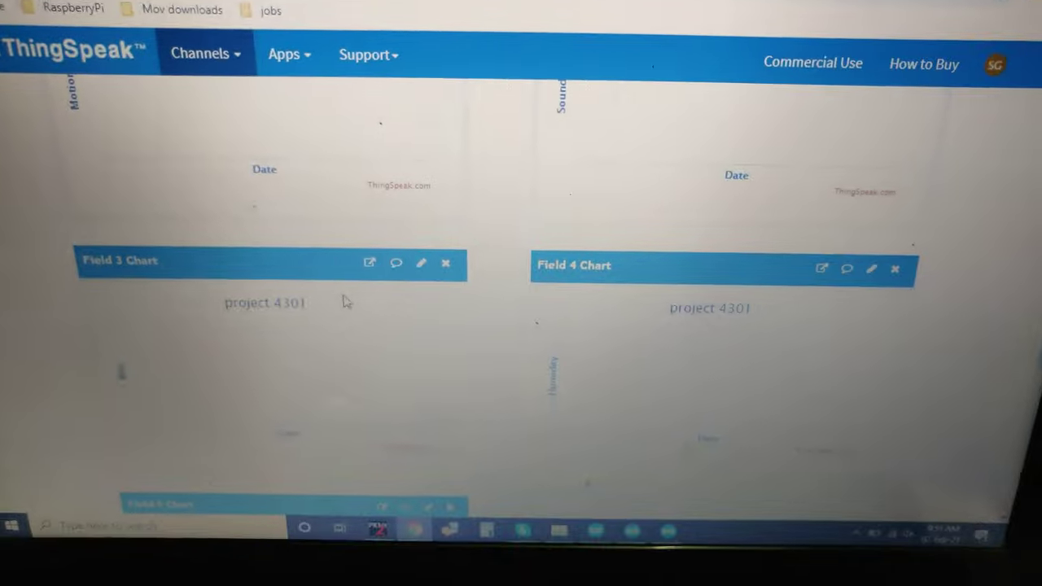
{"action": "scroll", "scroll_direction": "down", "scroll_amount": 3}
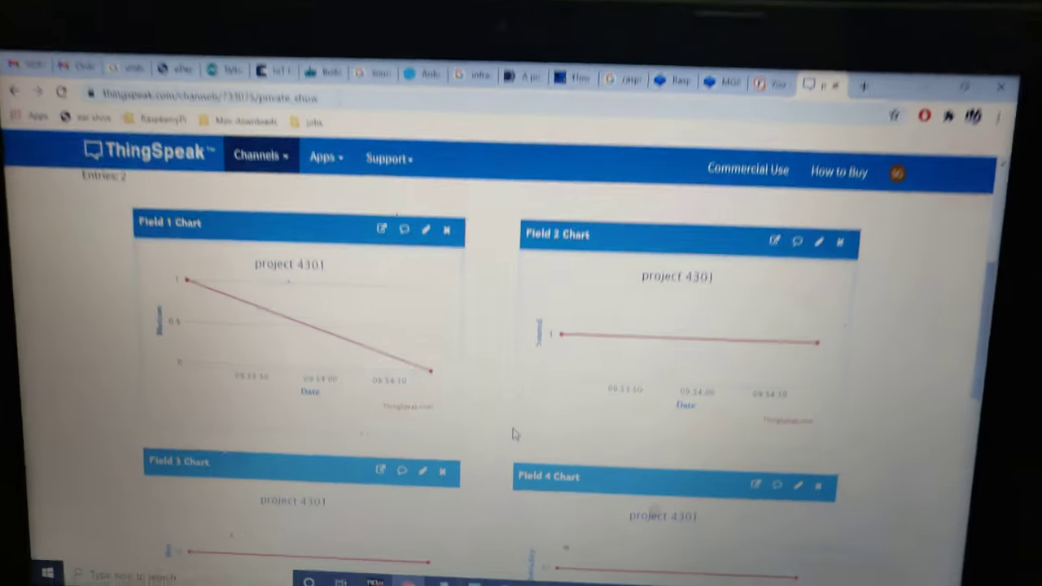
{"action": "scroll", "scroll_direction": "down", "scroll_amount": 3}
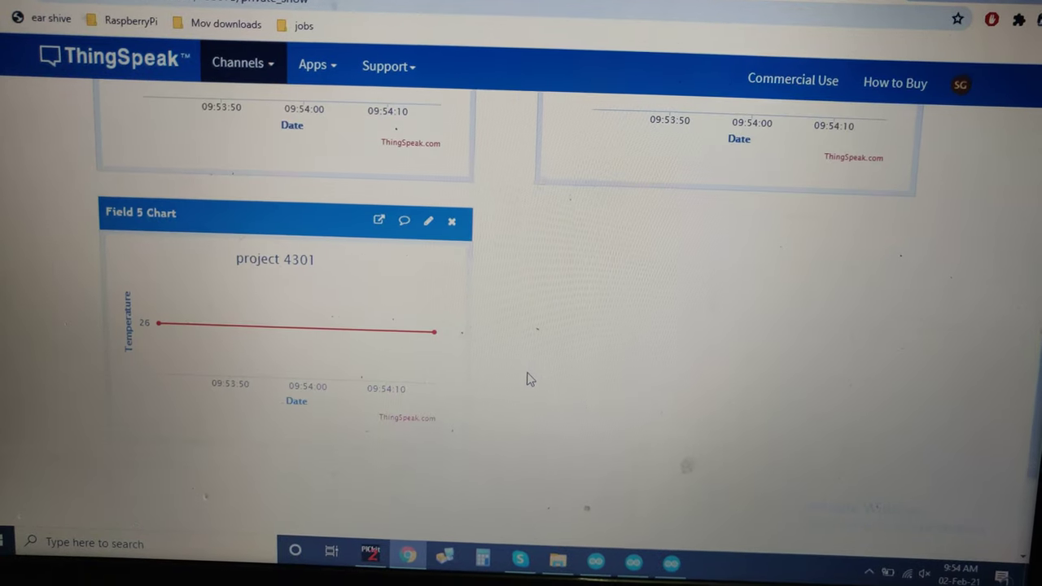